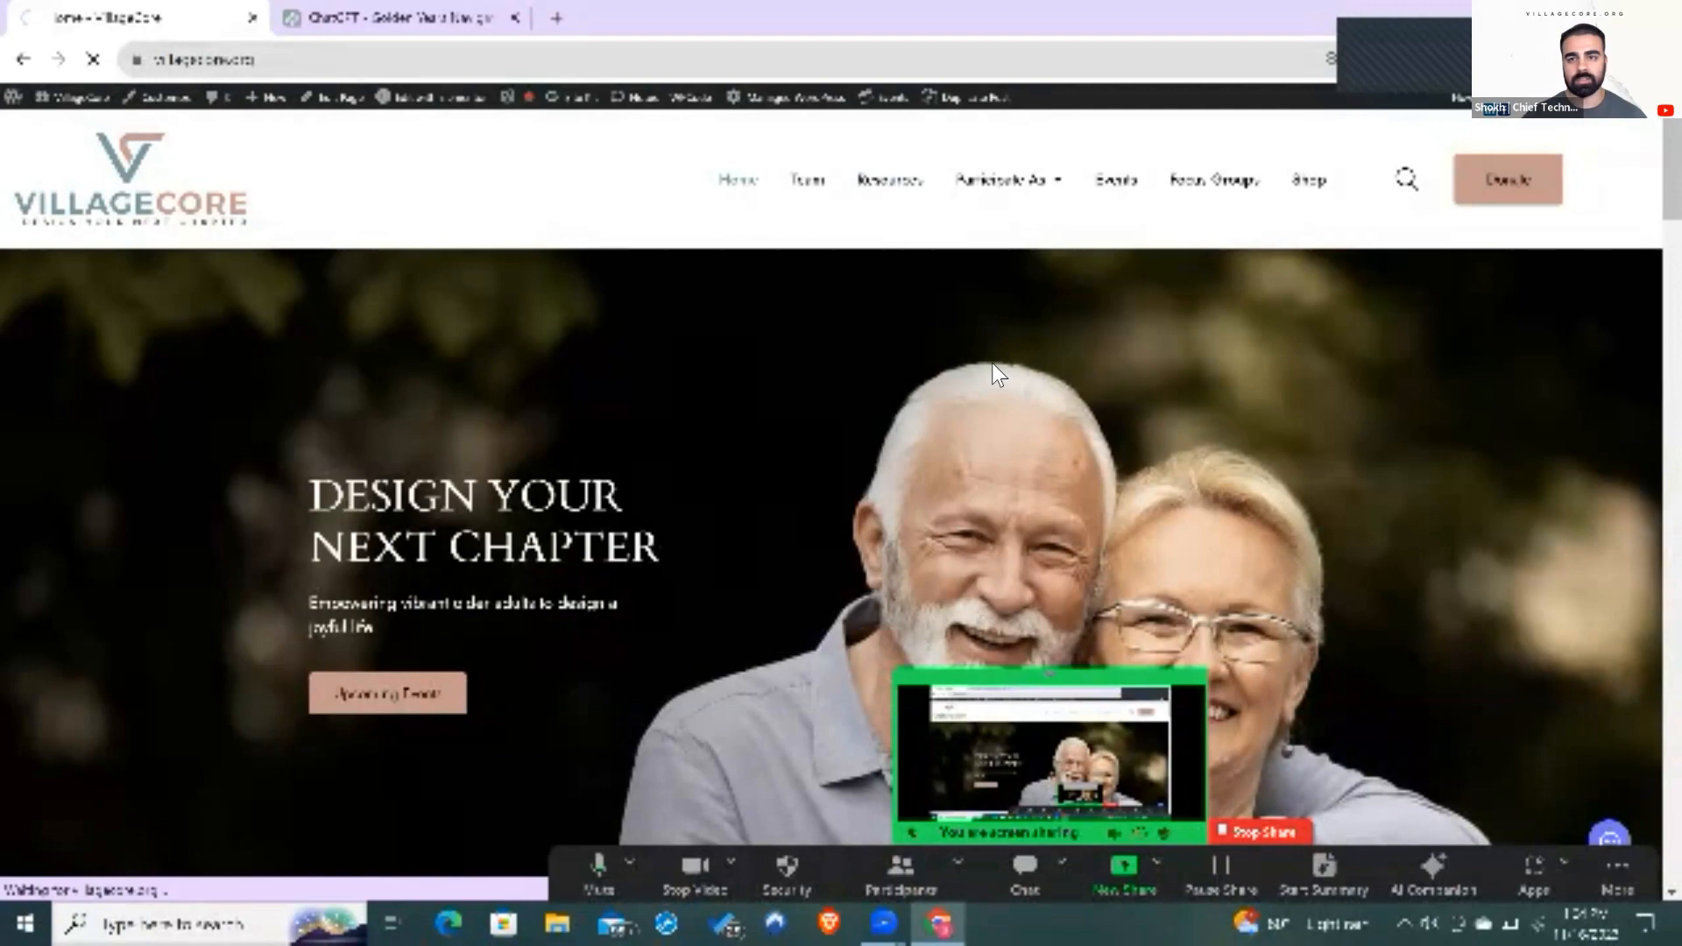
pyautogui.moveTo(730, 403)
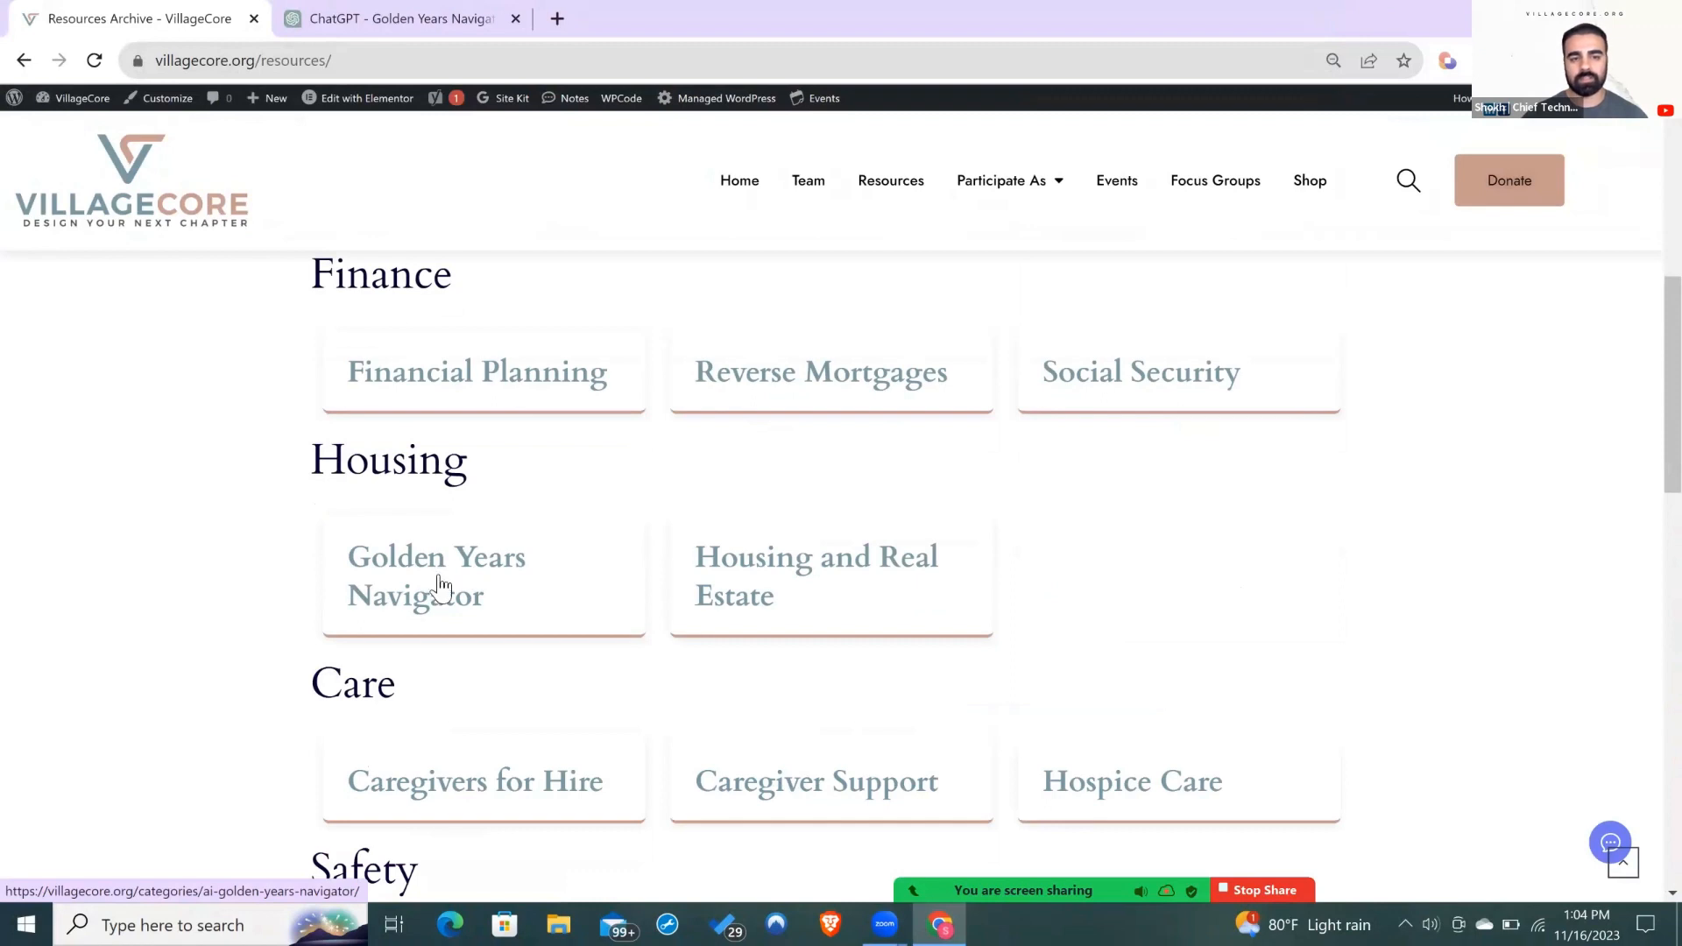
# Step: Open the Golden Years Navigator card under Housing on VillageCore's Resources page
pyautogui.click(436, 576)
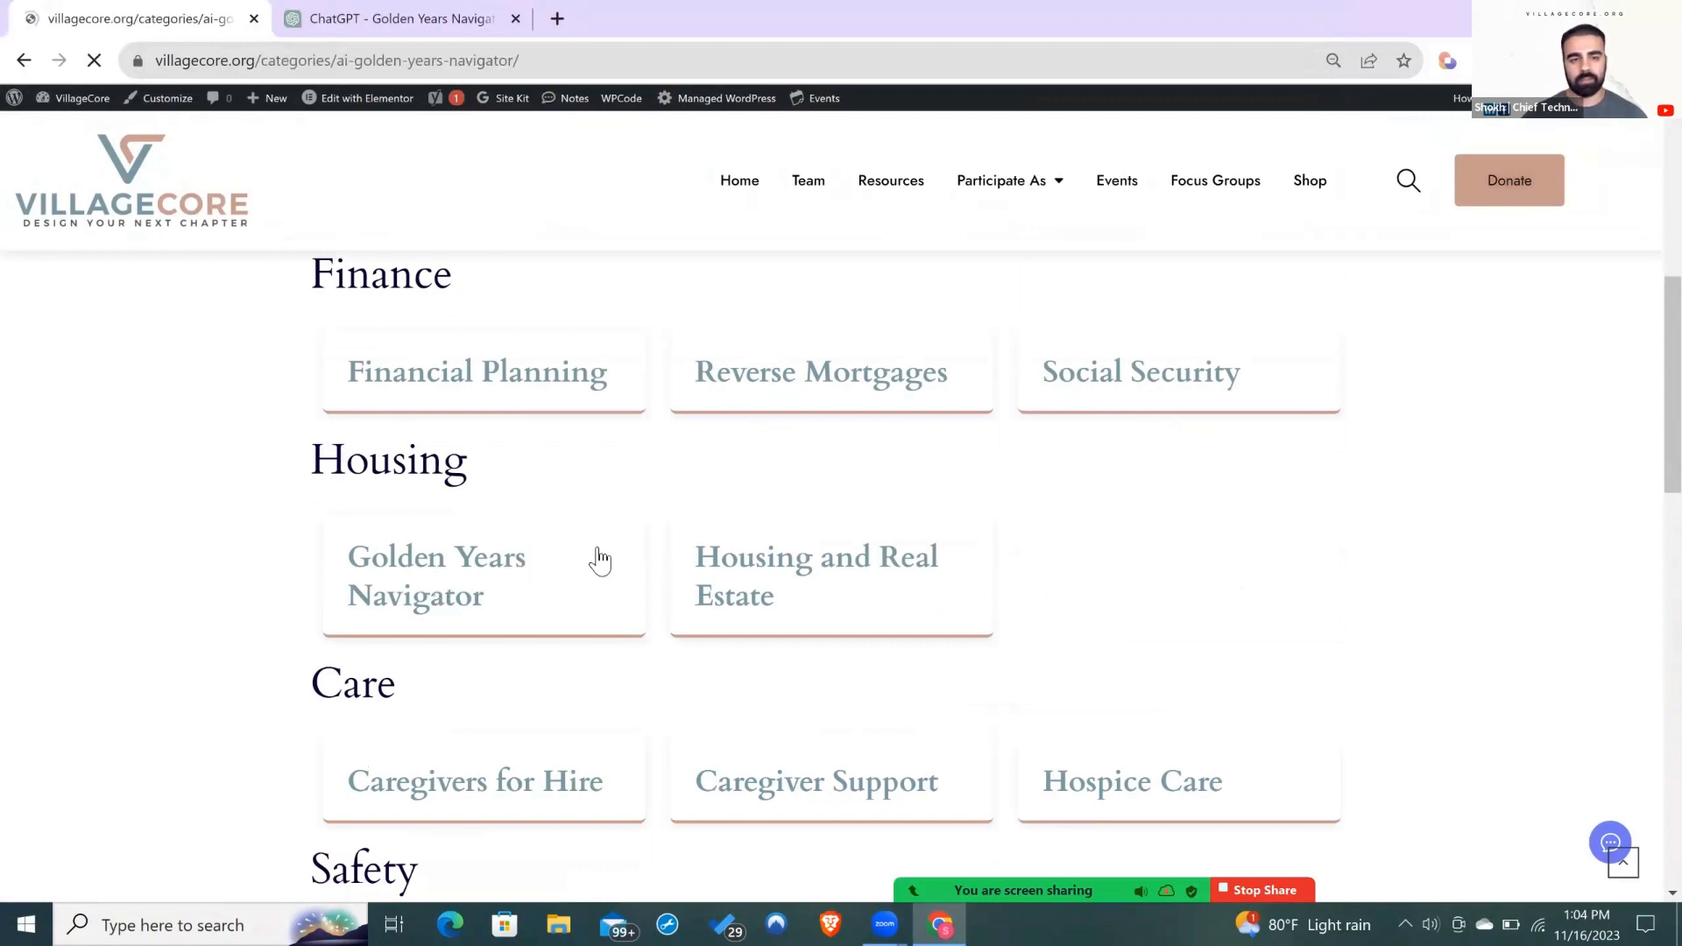
# Step: In the Golden Years Navigator chat, ask to find a retirement community with its own golf course
pyautogui.click(436, 577)
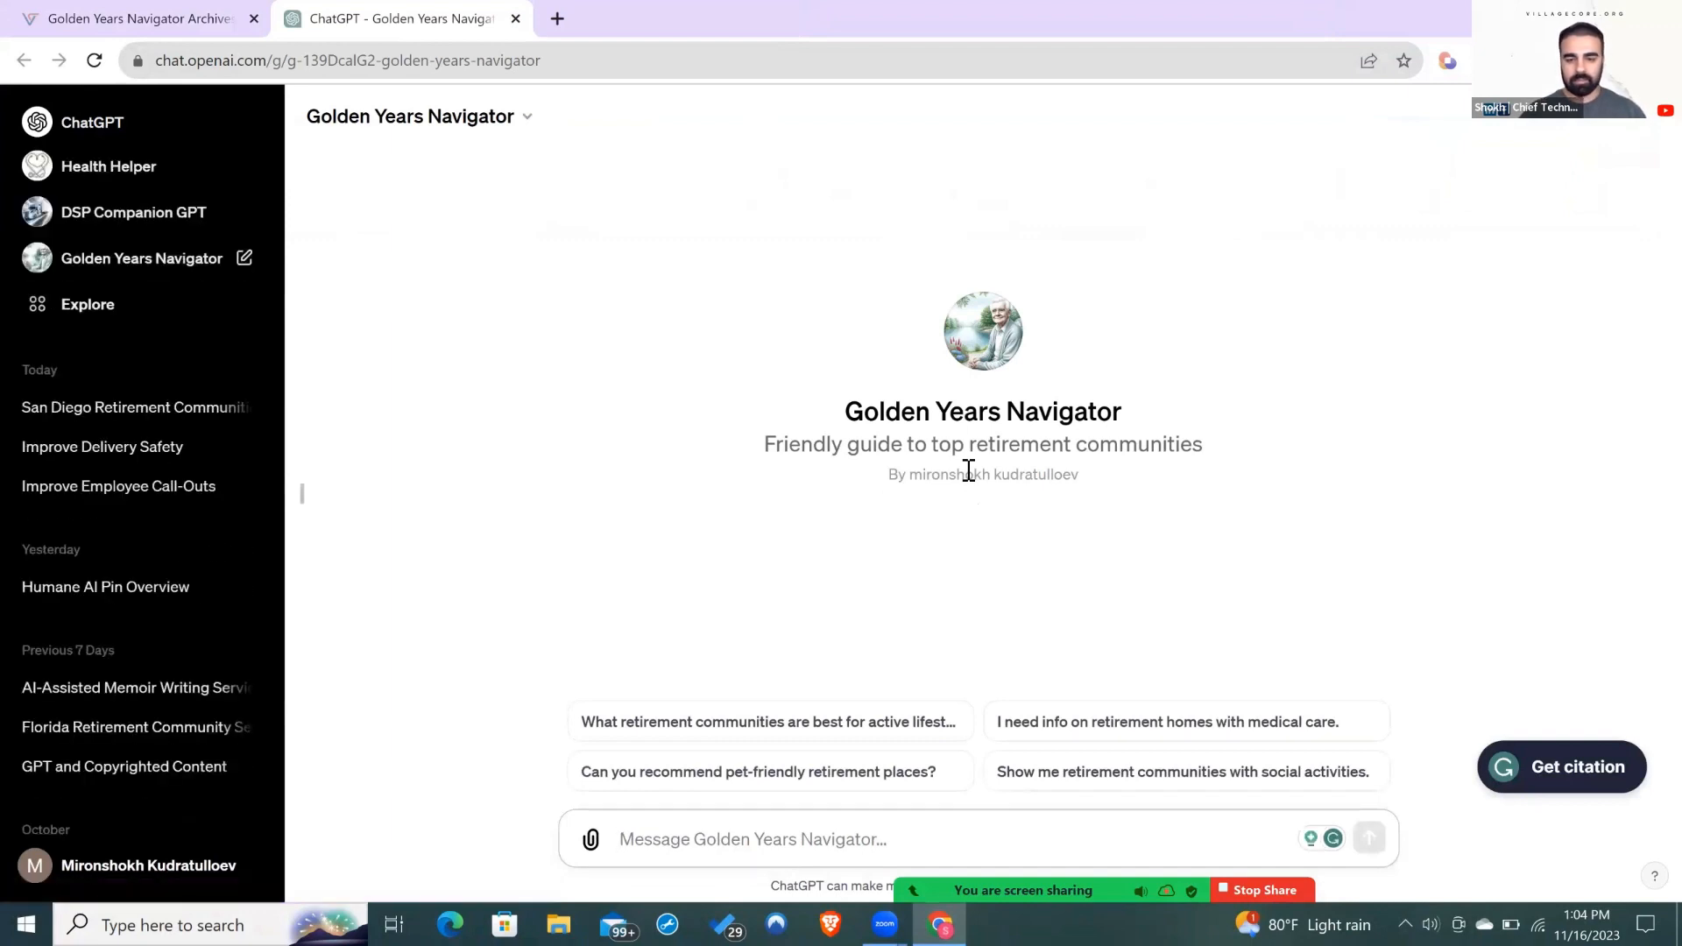
pyautogui.write('find me a retirment community that has its own')
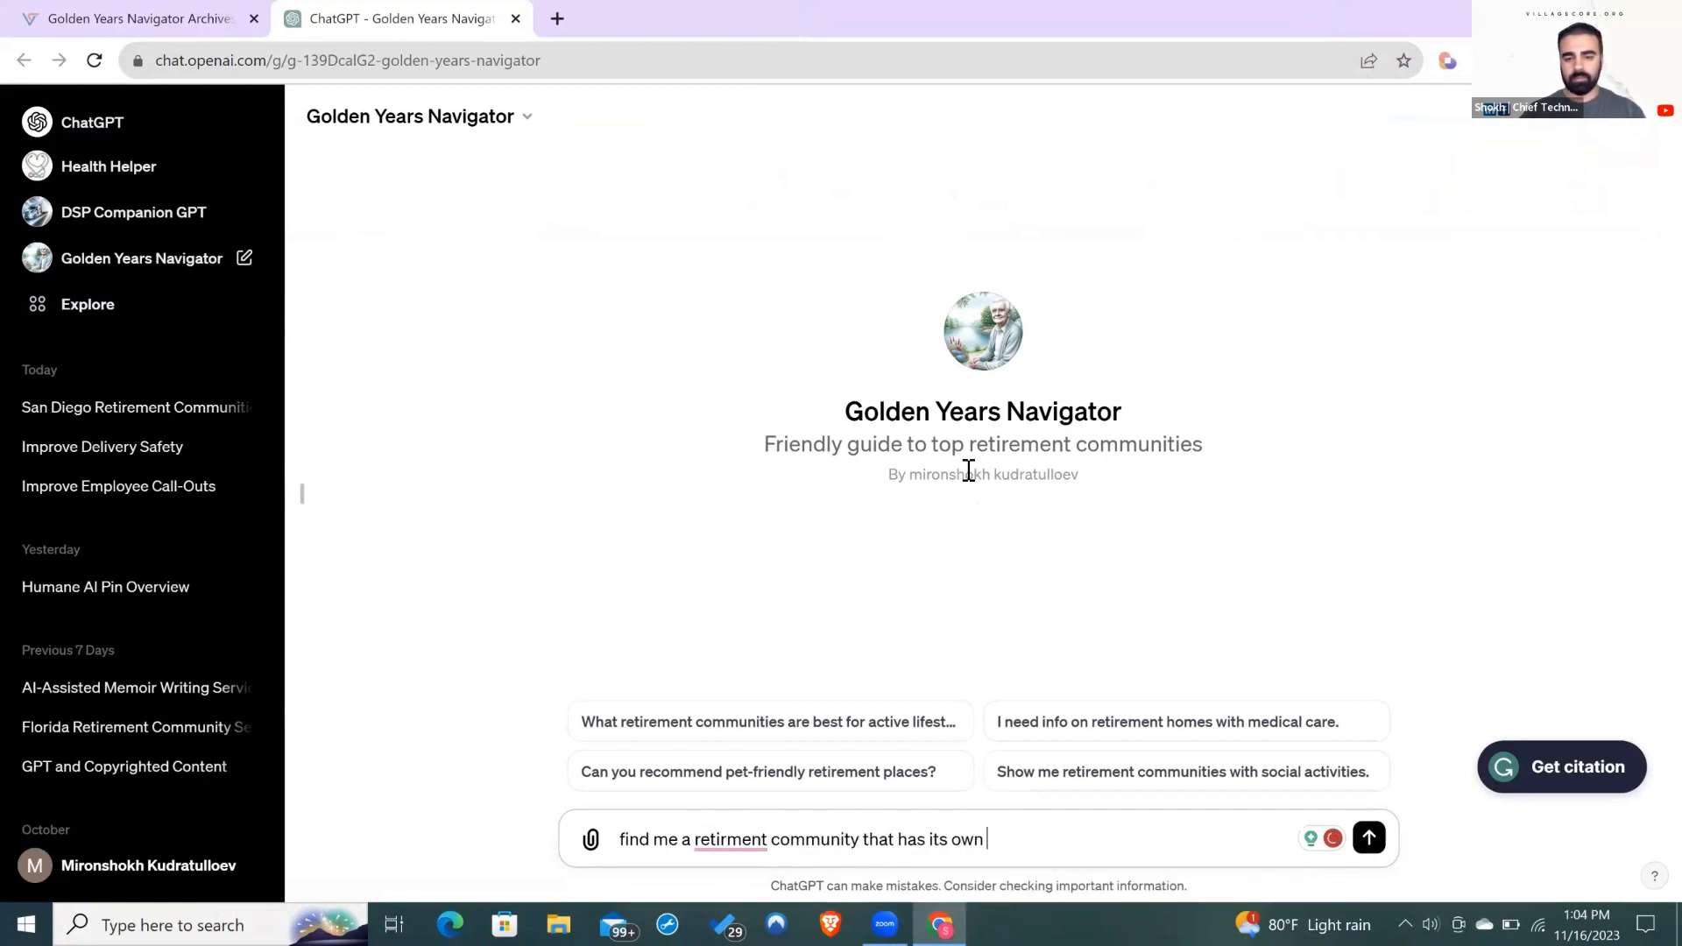
pyautogui.click(1368, 838)
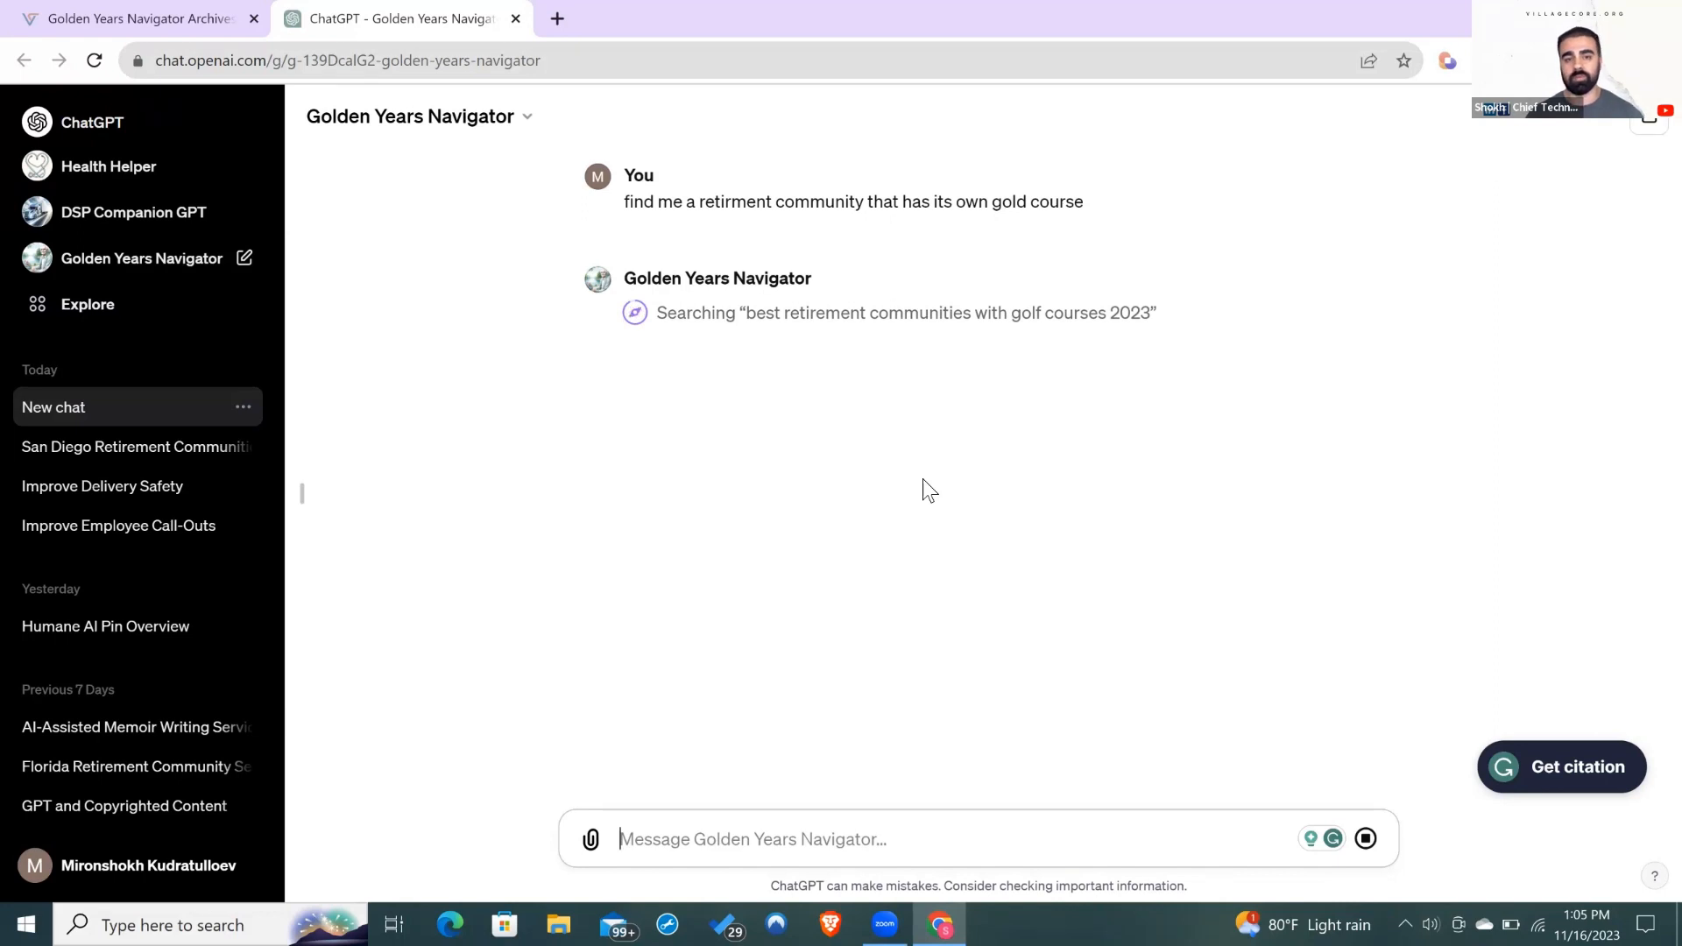
pyautogui.moveTo(783, 389)
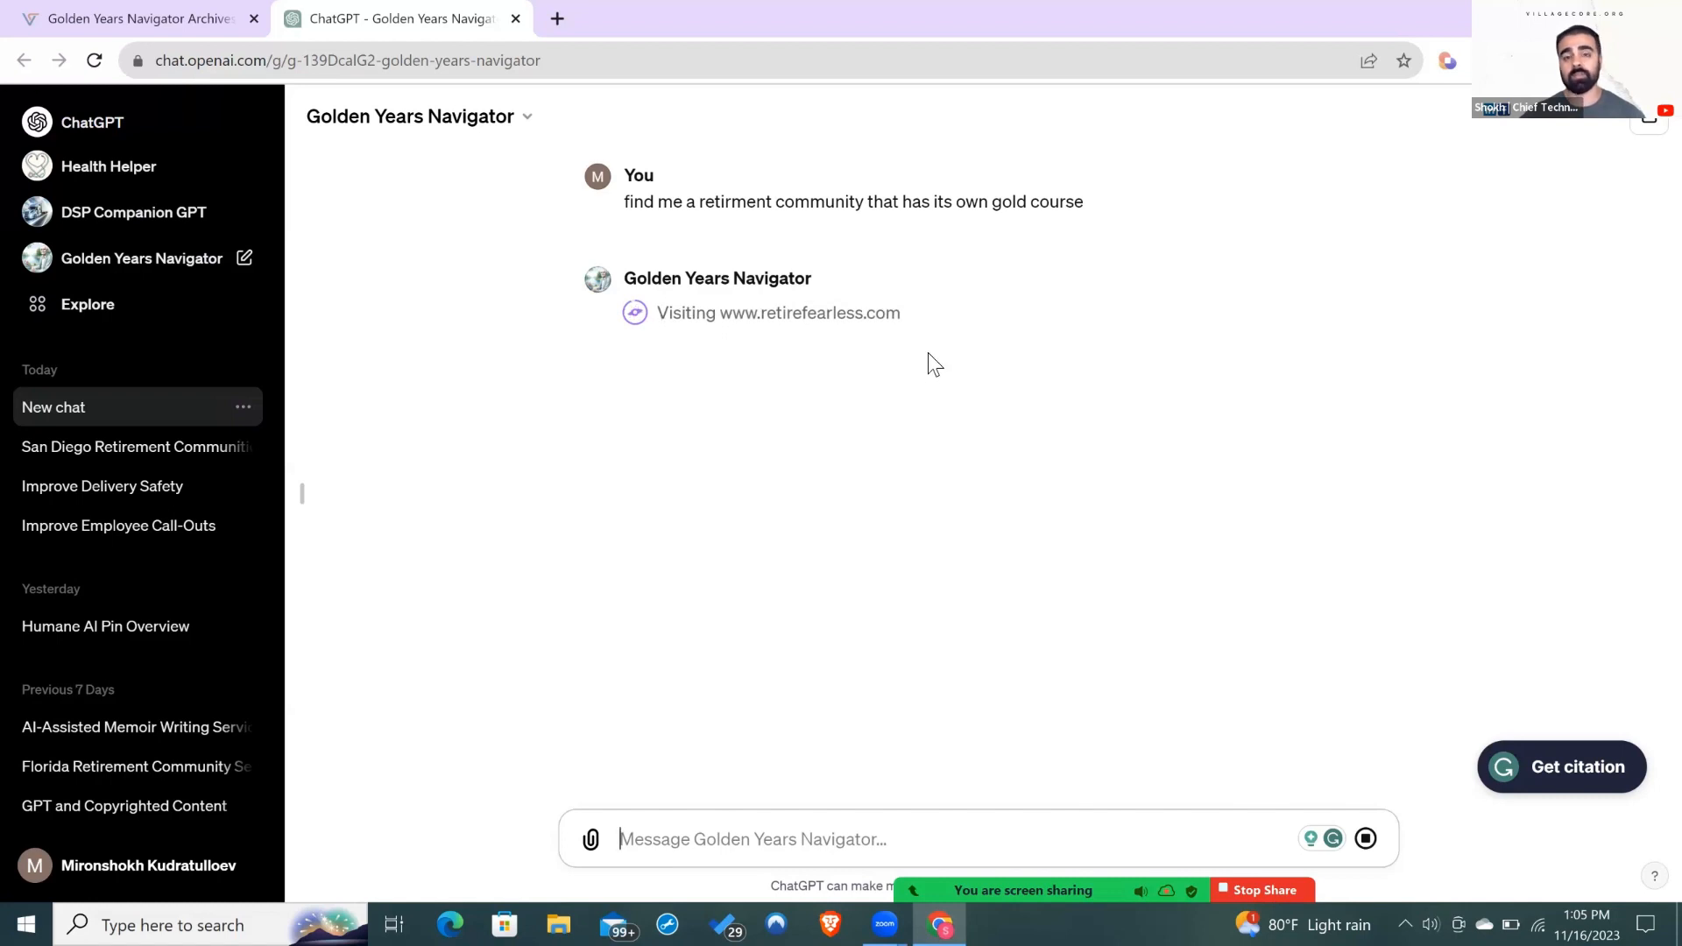
pyautogui.moveTo(928, 369)
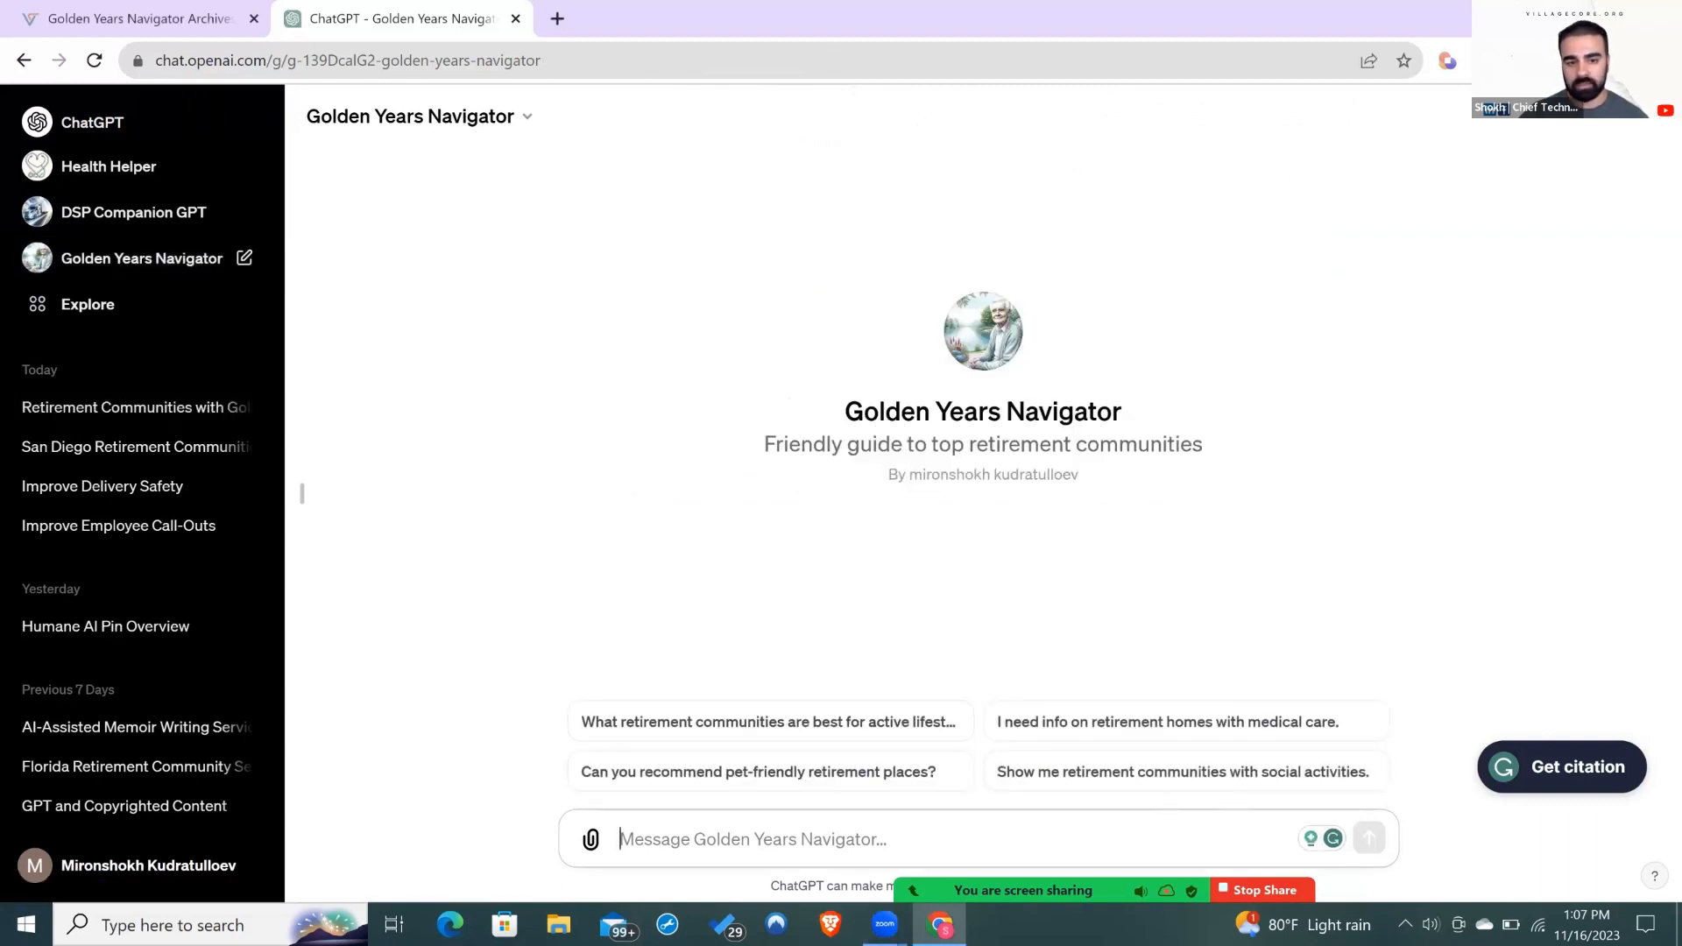
pyautogui.moveTo(759, 771)
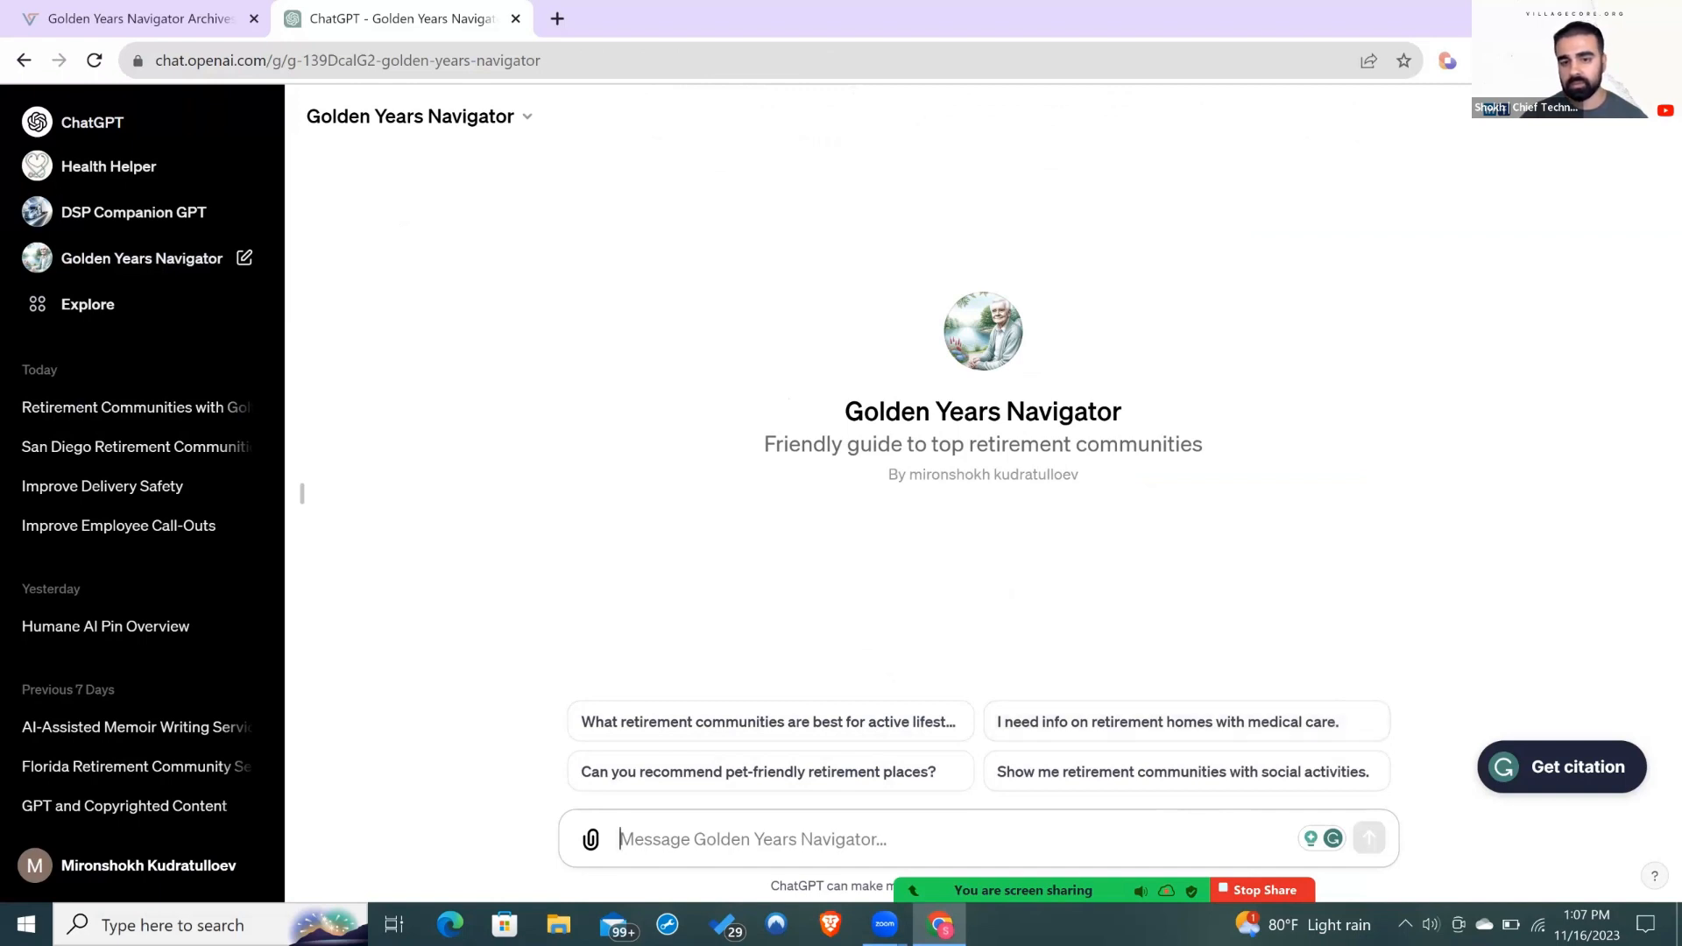
# Step: Ask 'I need info on retirement homes with medical care' and scroll the eight-point reply
pyautogui.click(1185, 721)
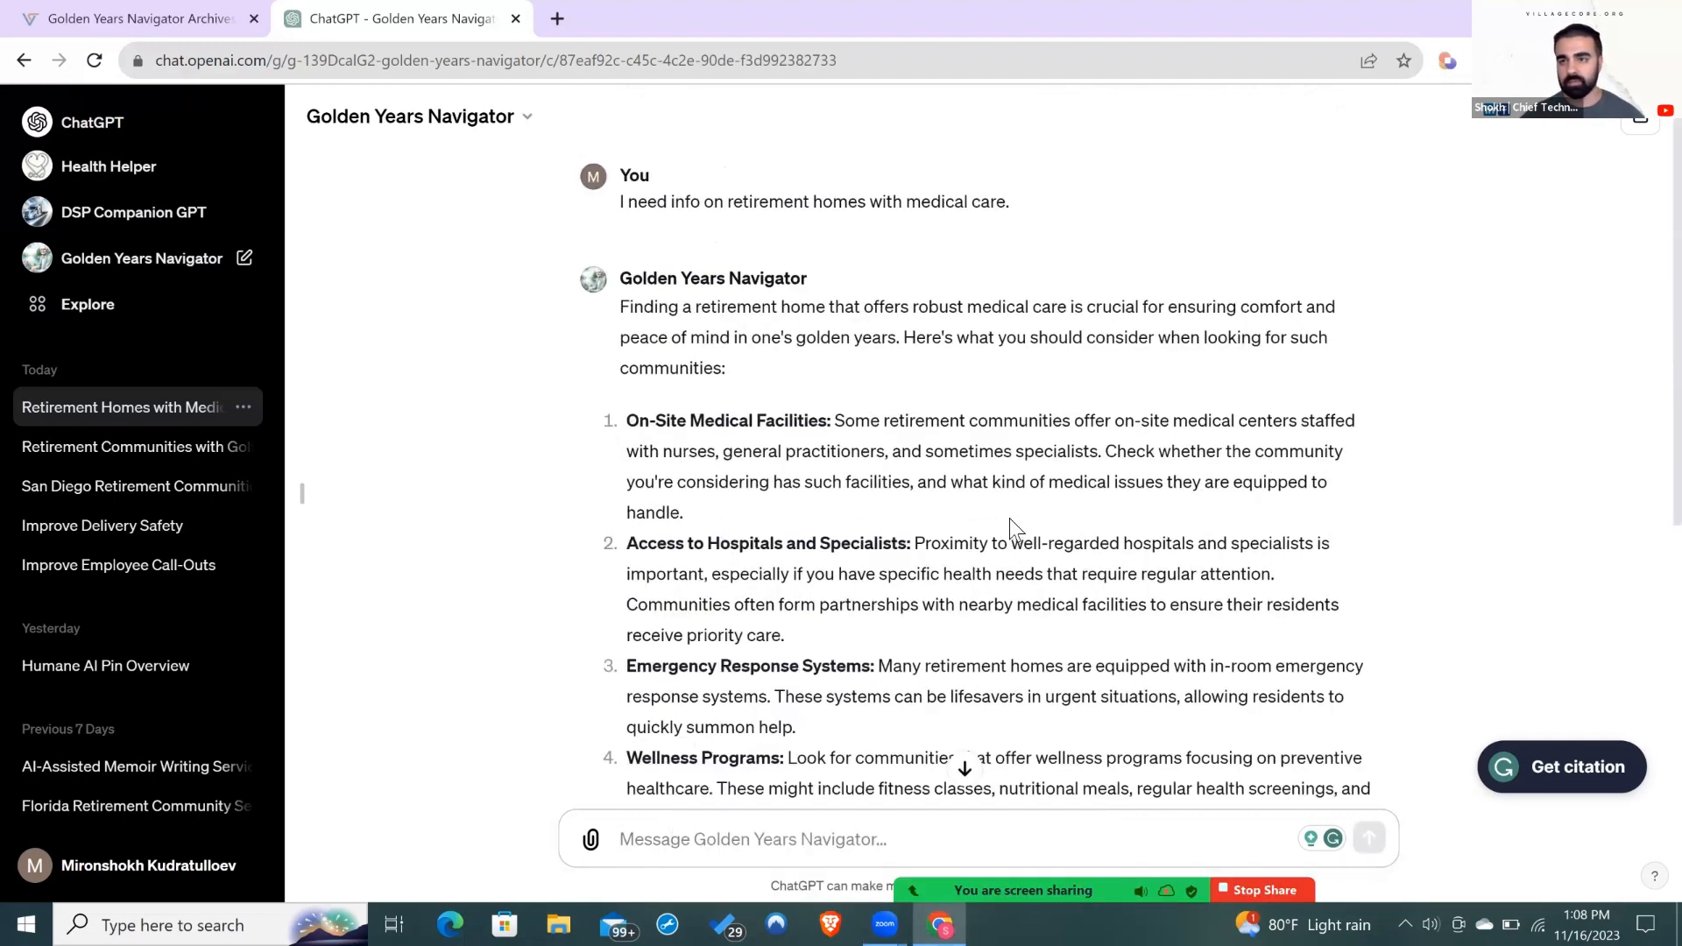
pyautogui.scroll(-3)
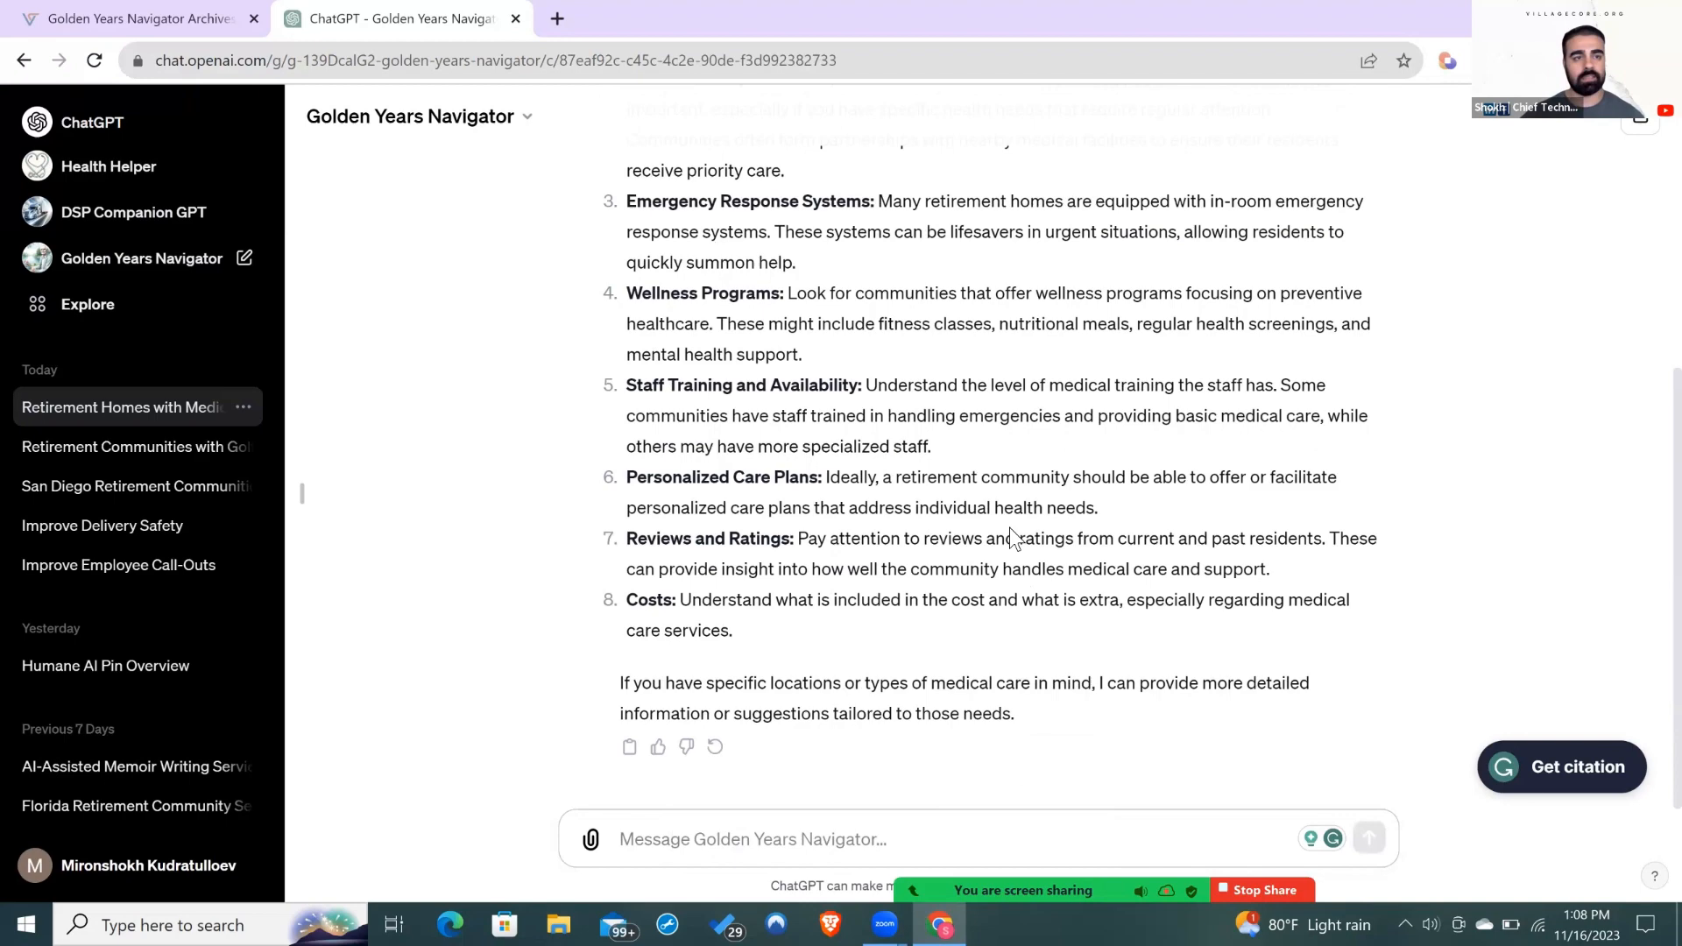
# Step: Return to the VillageCore Golden Years Navigator page and view its embedded assistant preview
pyautogui.click(129, 19)
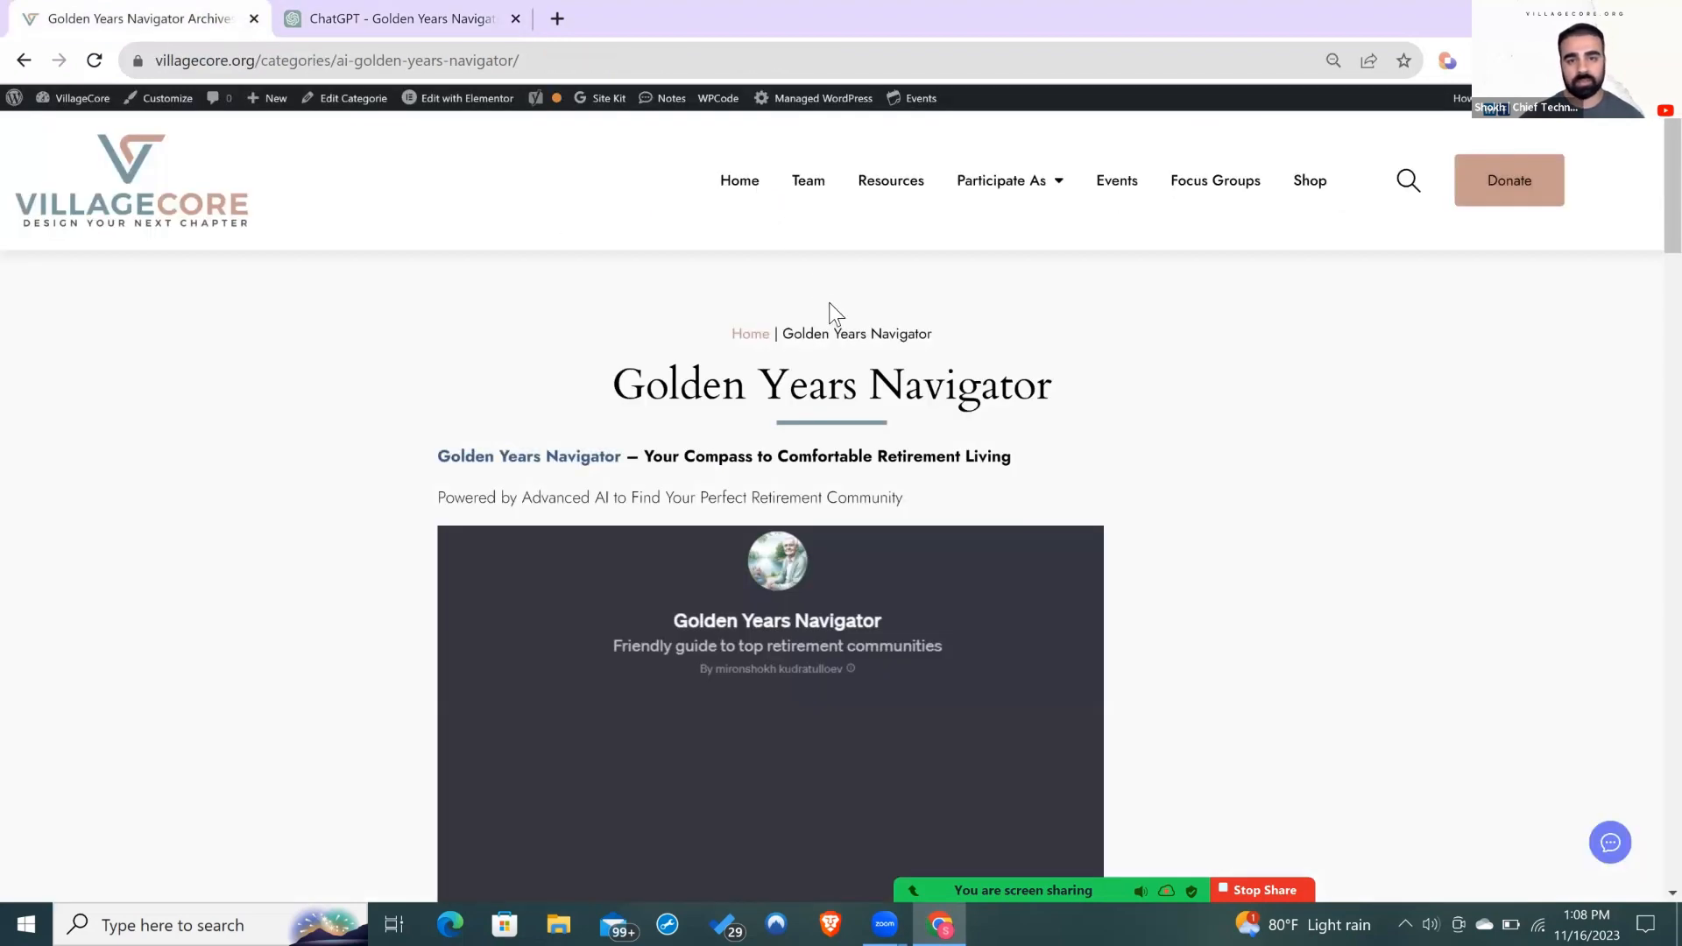
pyautogui.scroll(-3)
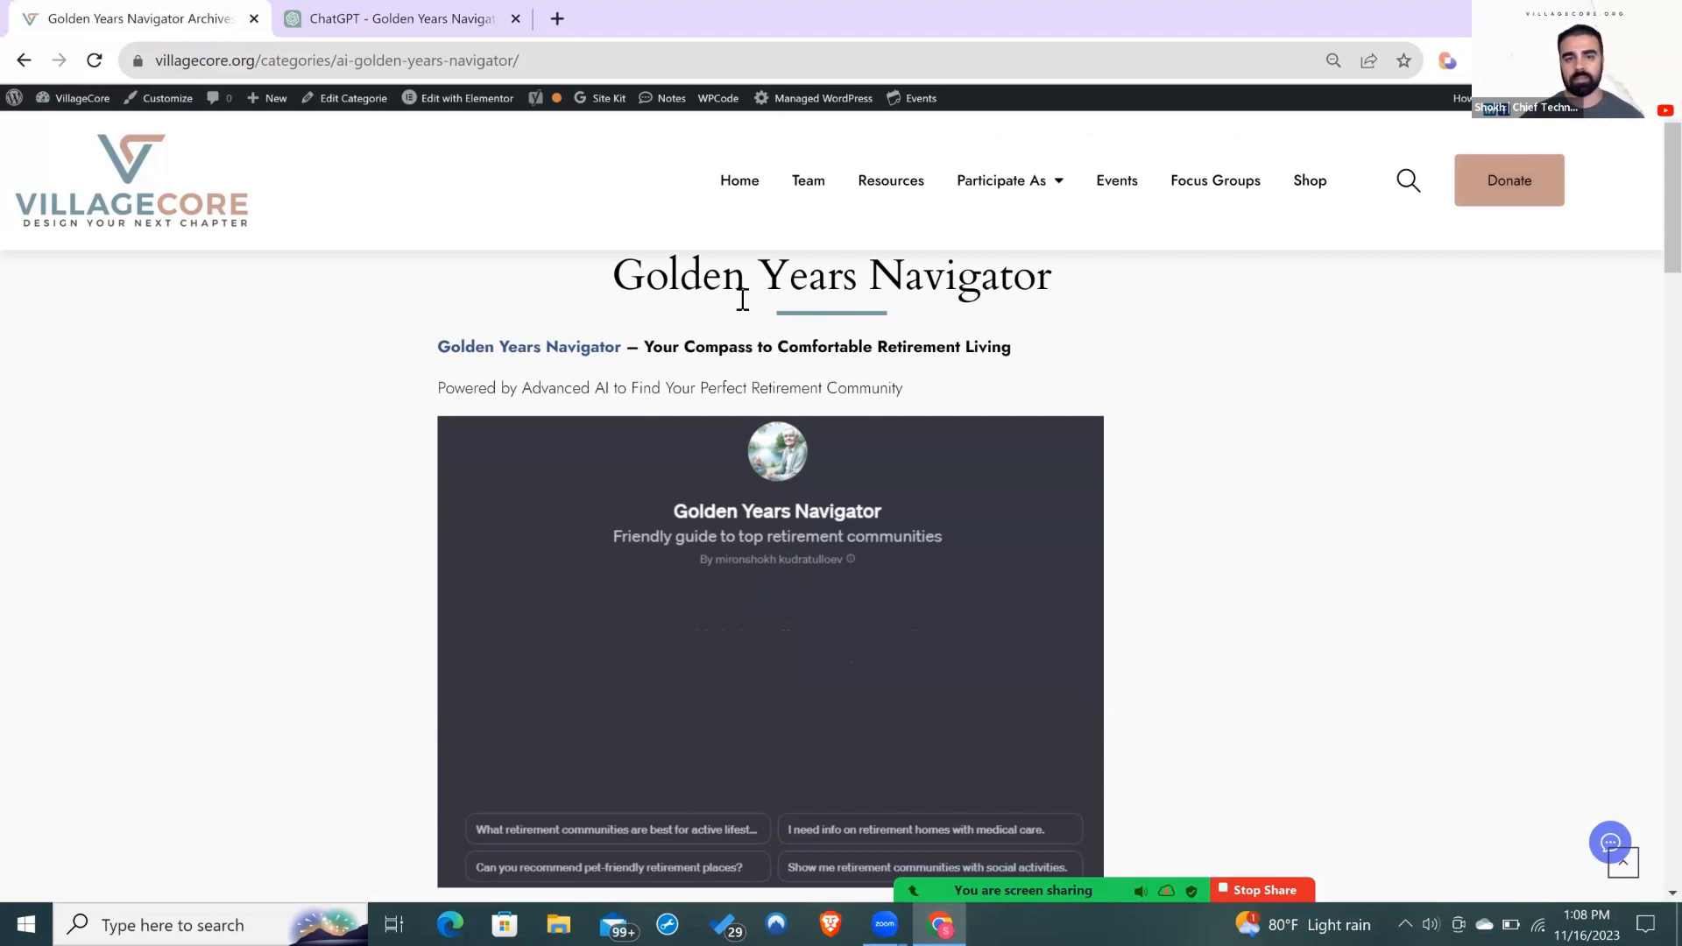
pyautogui.moveTo(1023, 308)
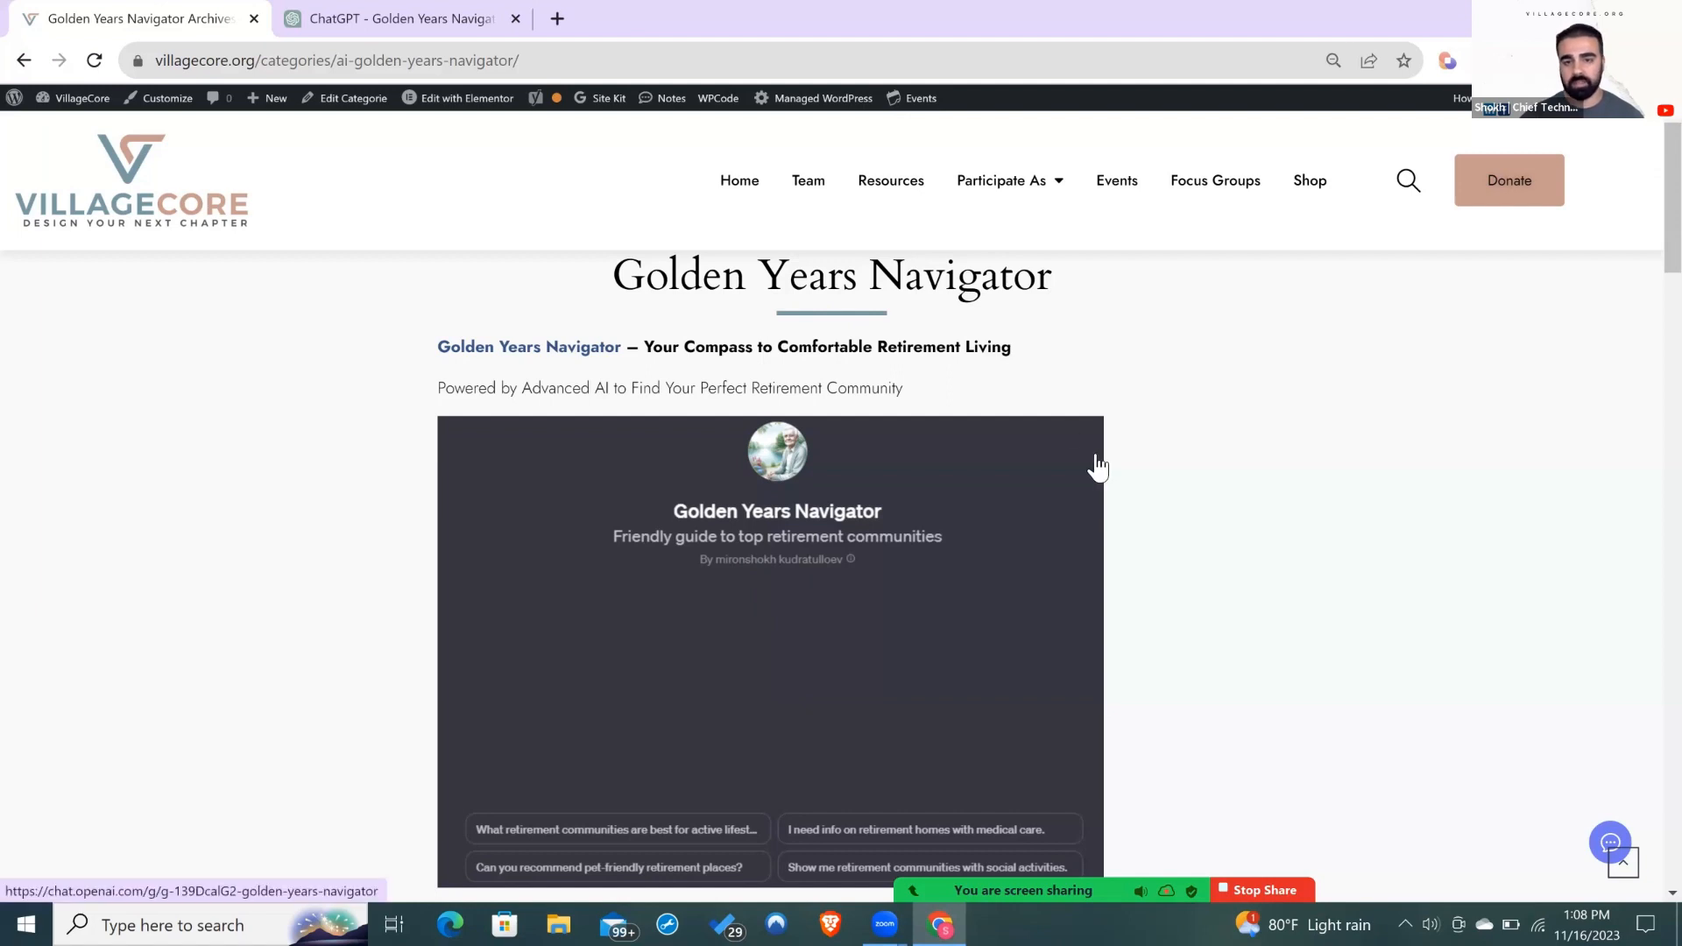
pyautogui.moveTo(1103, 200)
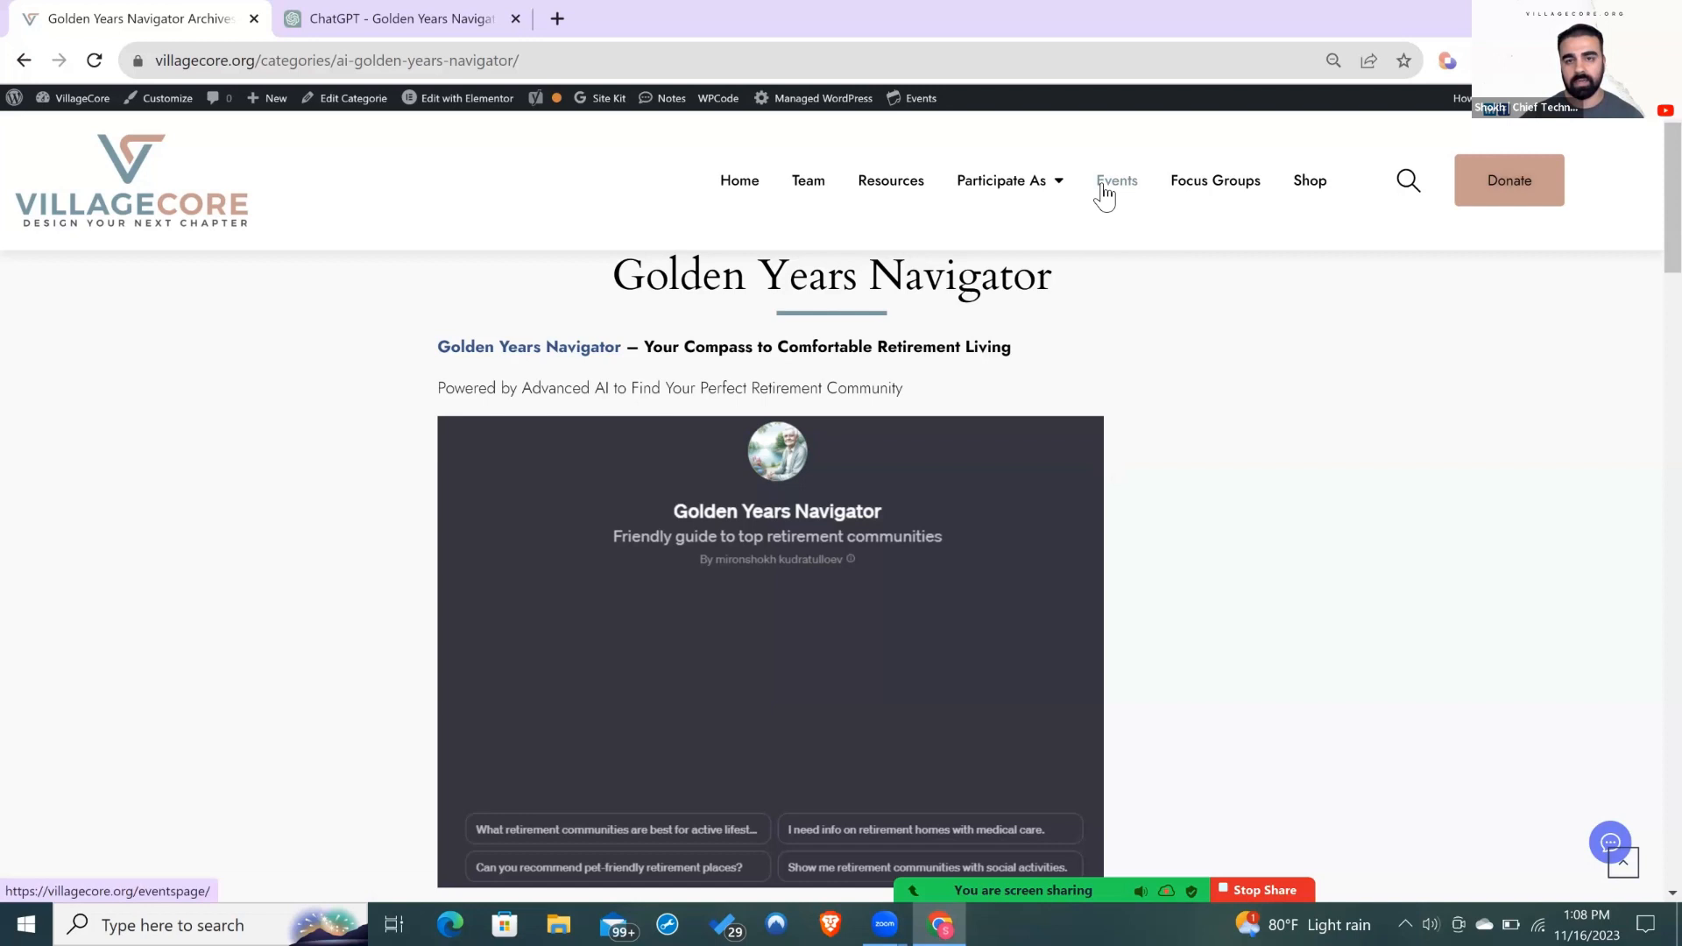
# Step: Open VillageCore's Events calendar showing November 2023 with the Golden Years Navigator session
pyautogui.click(1115, 181)
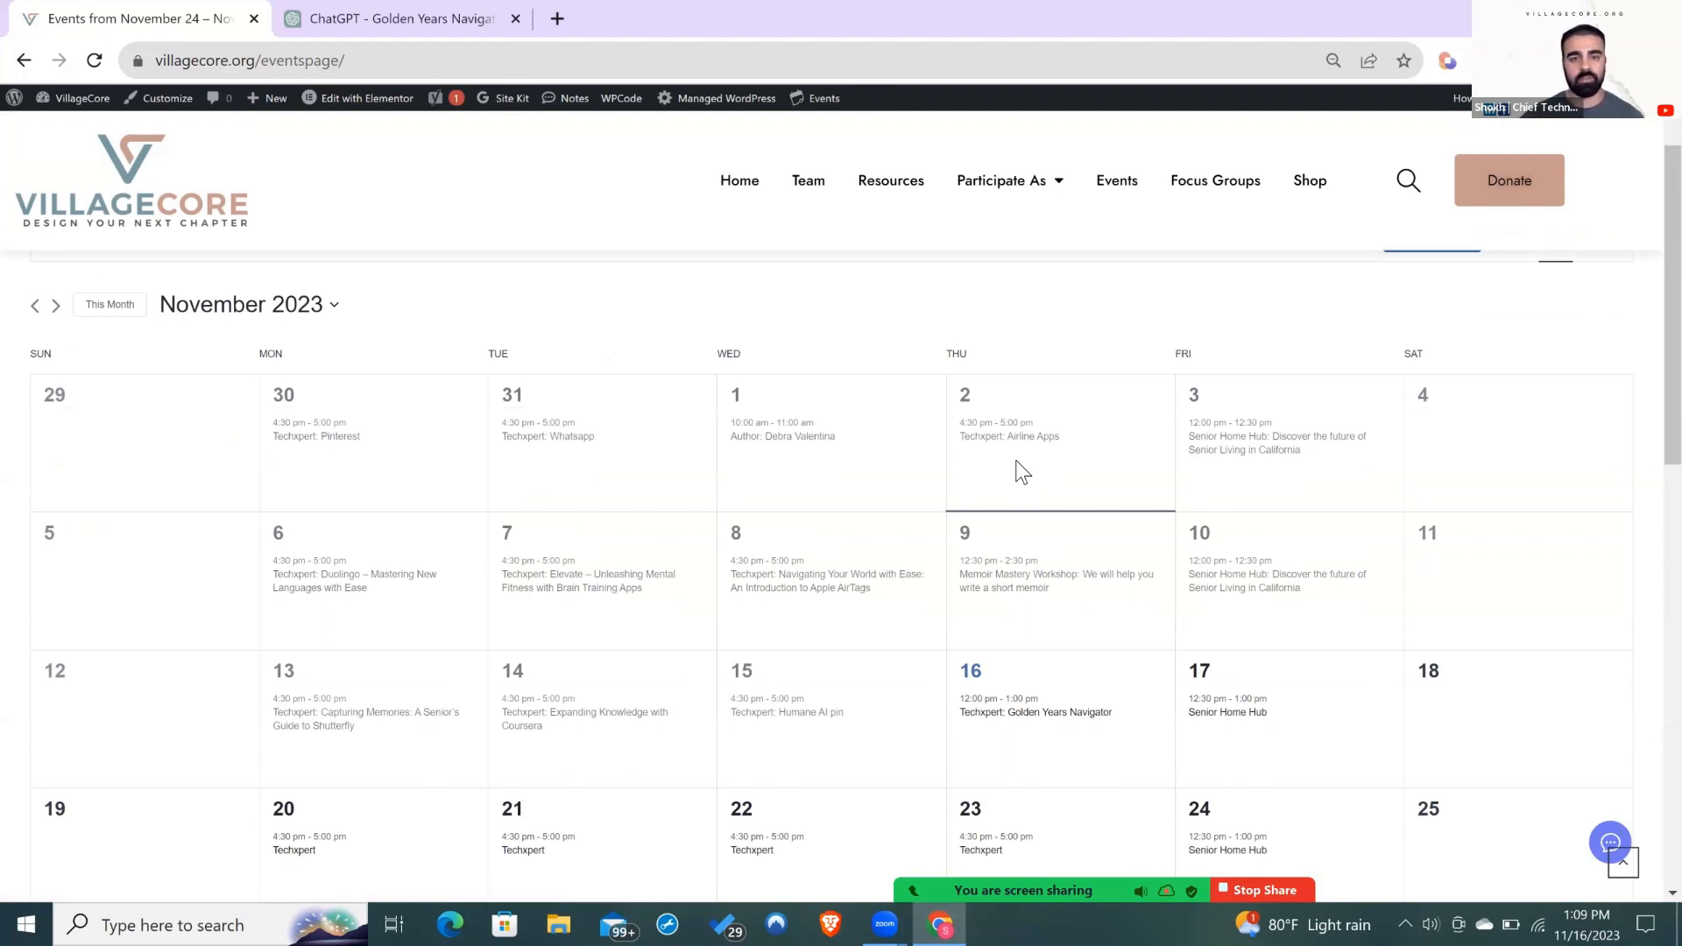
pyautogui.moveTo(926, 522)
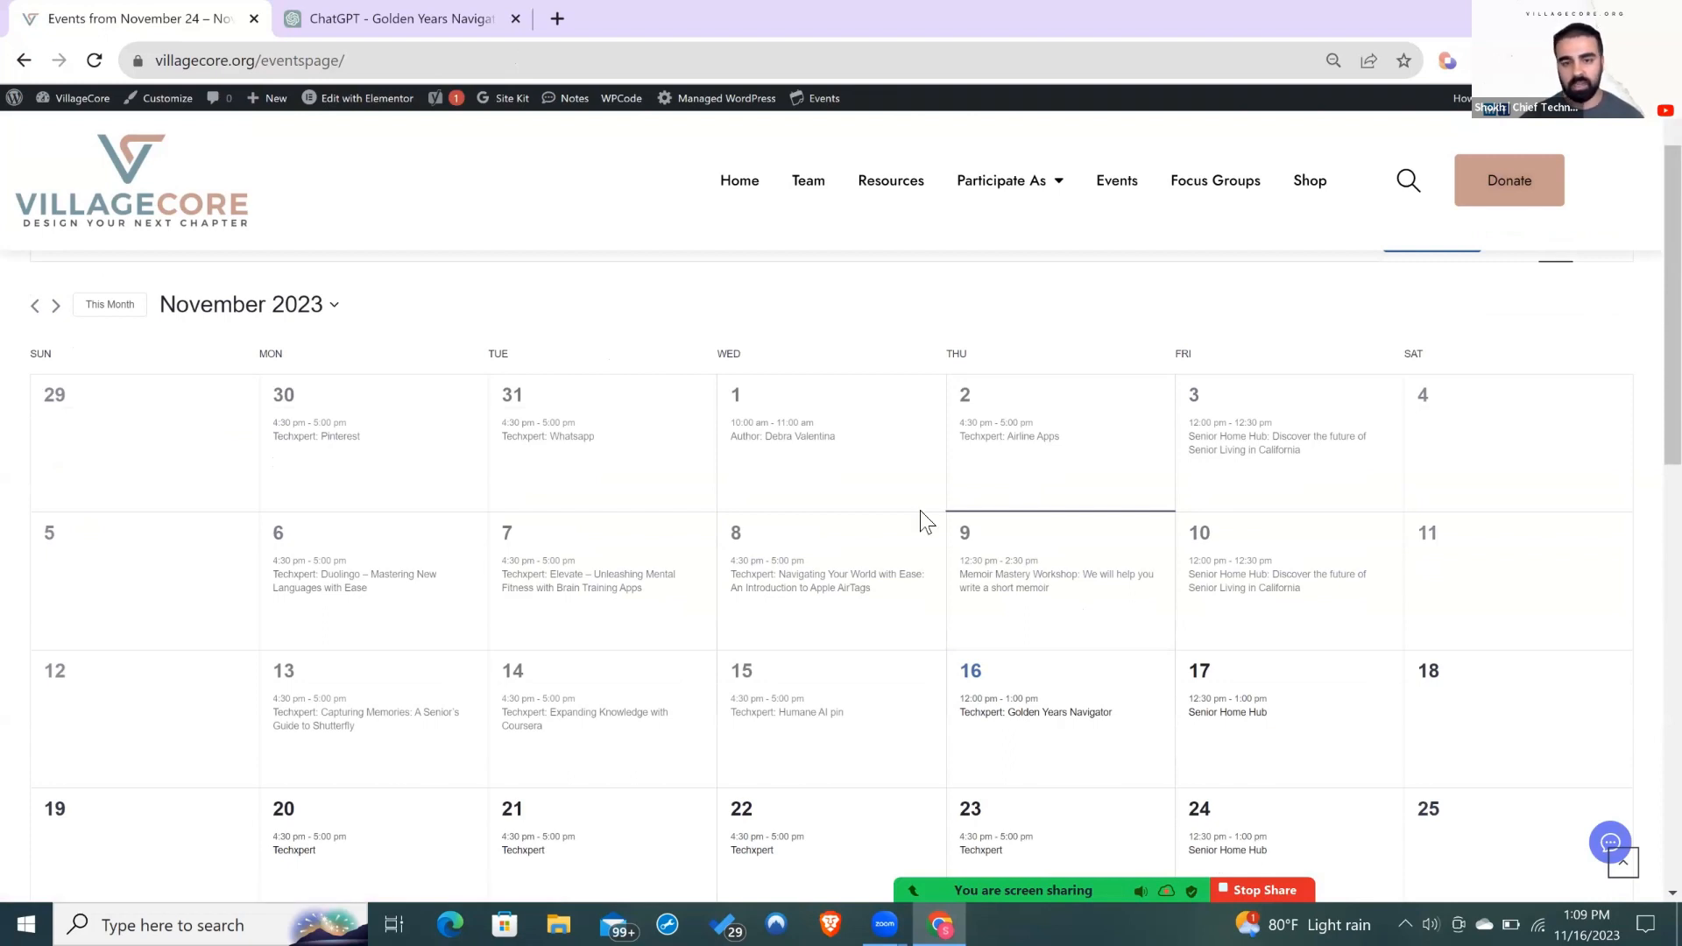
pyautogui.moveTo(698, 613)
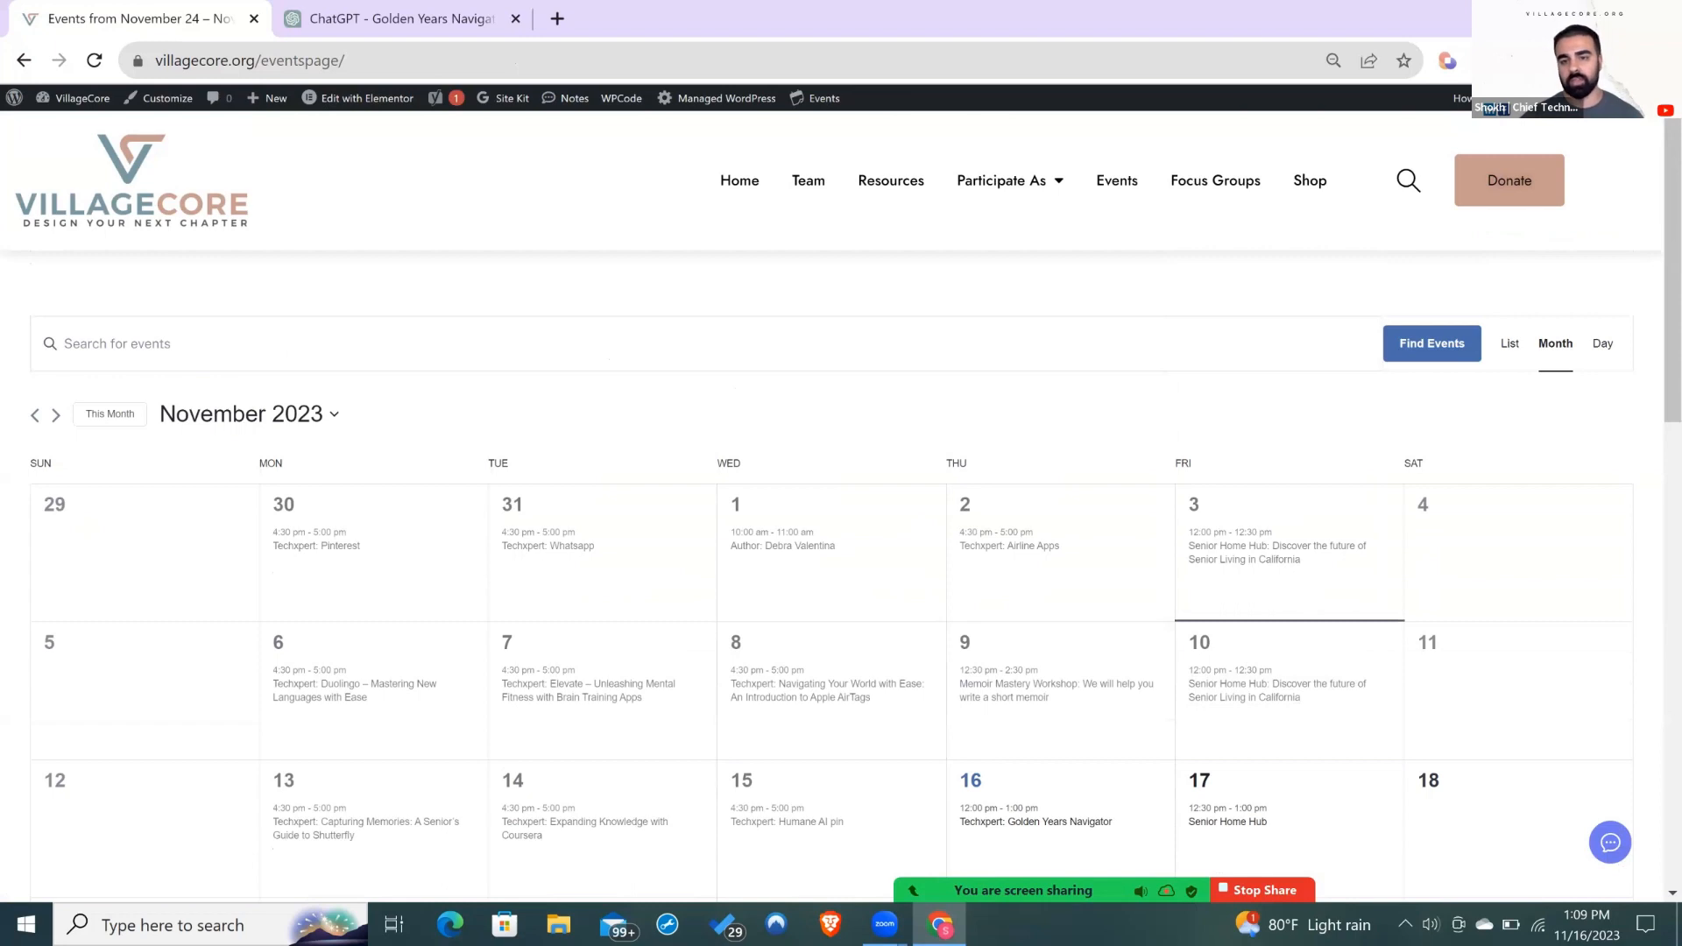
pyautogui.moveTo(1048, 563)
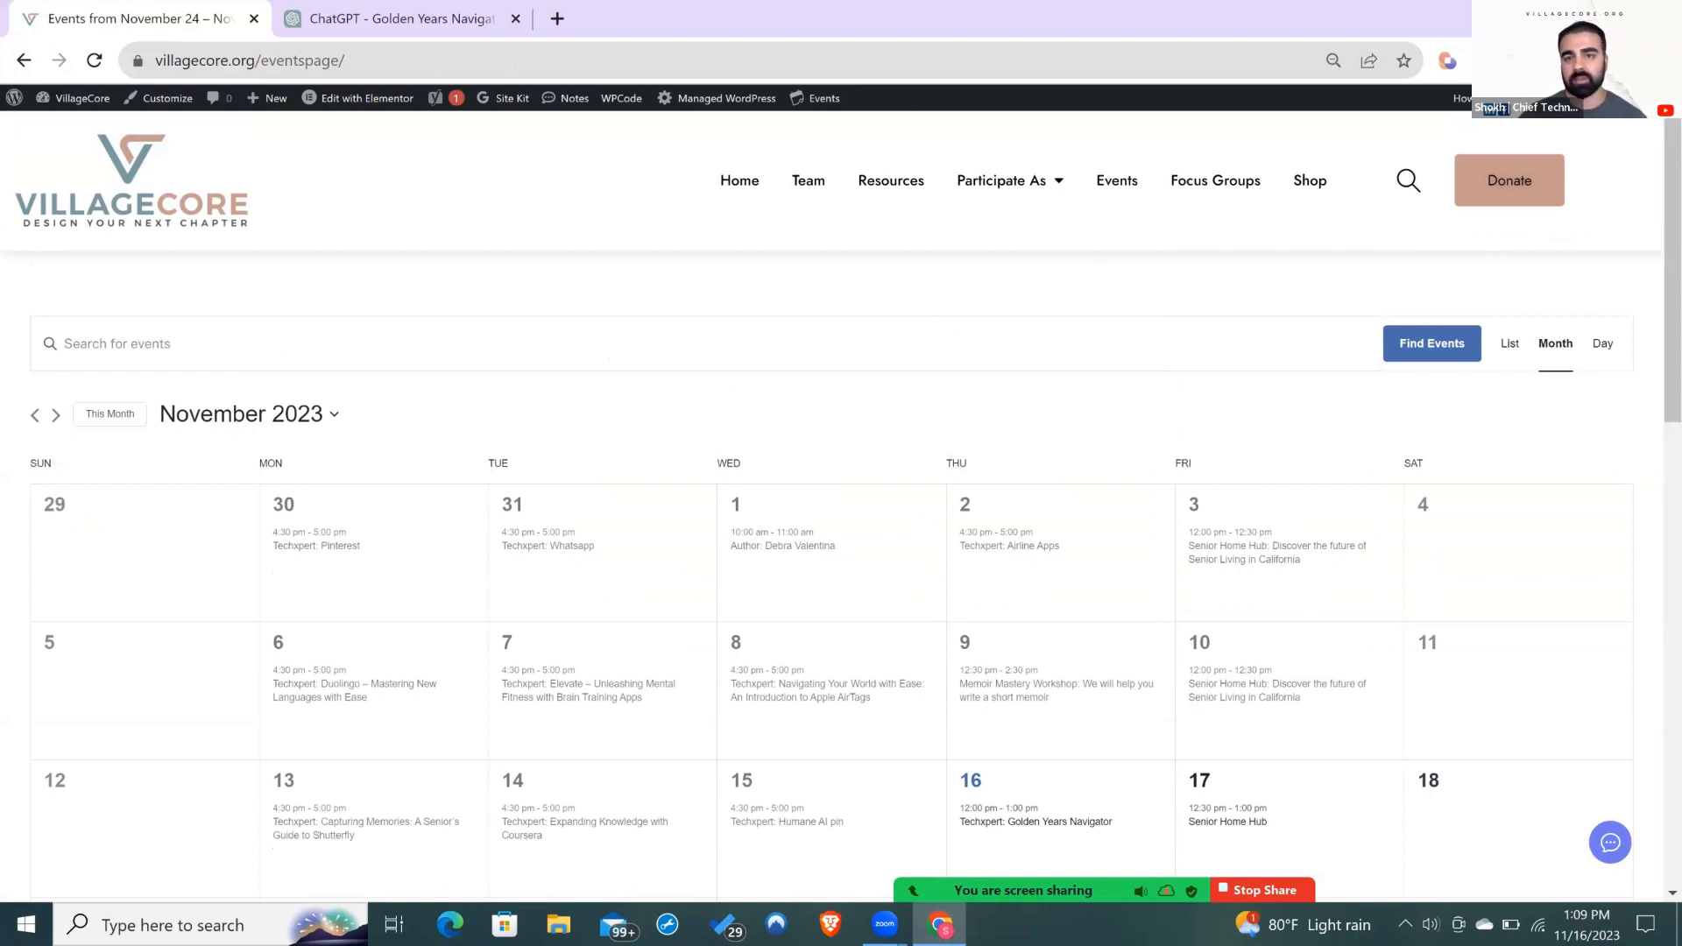
pyautogui.moveTo(1072, 388)
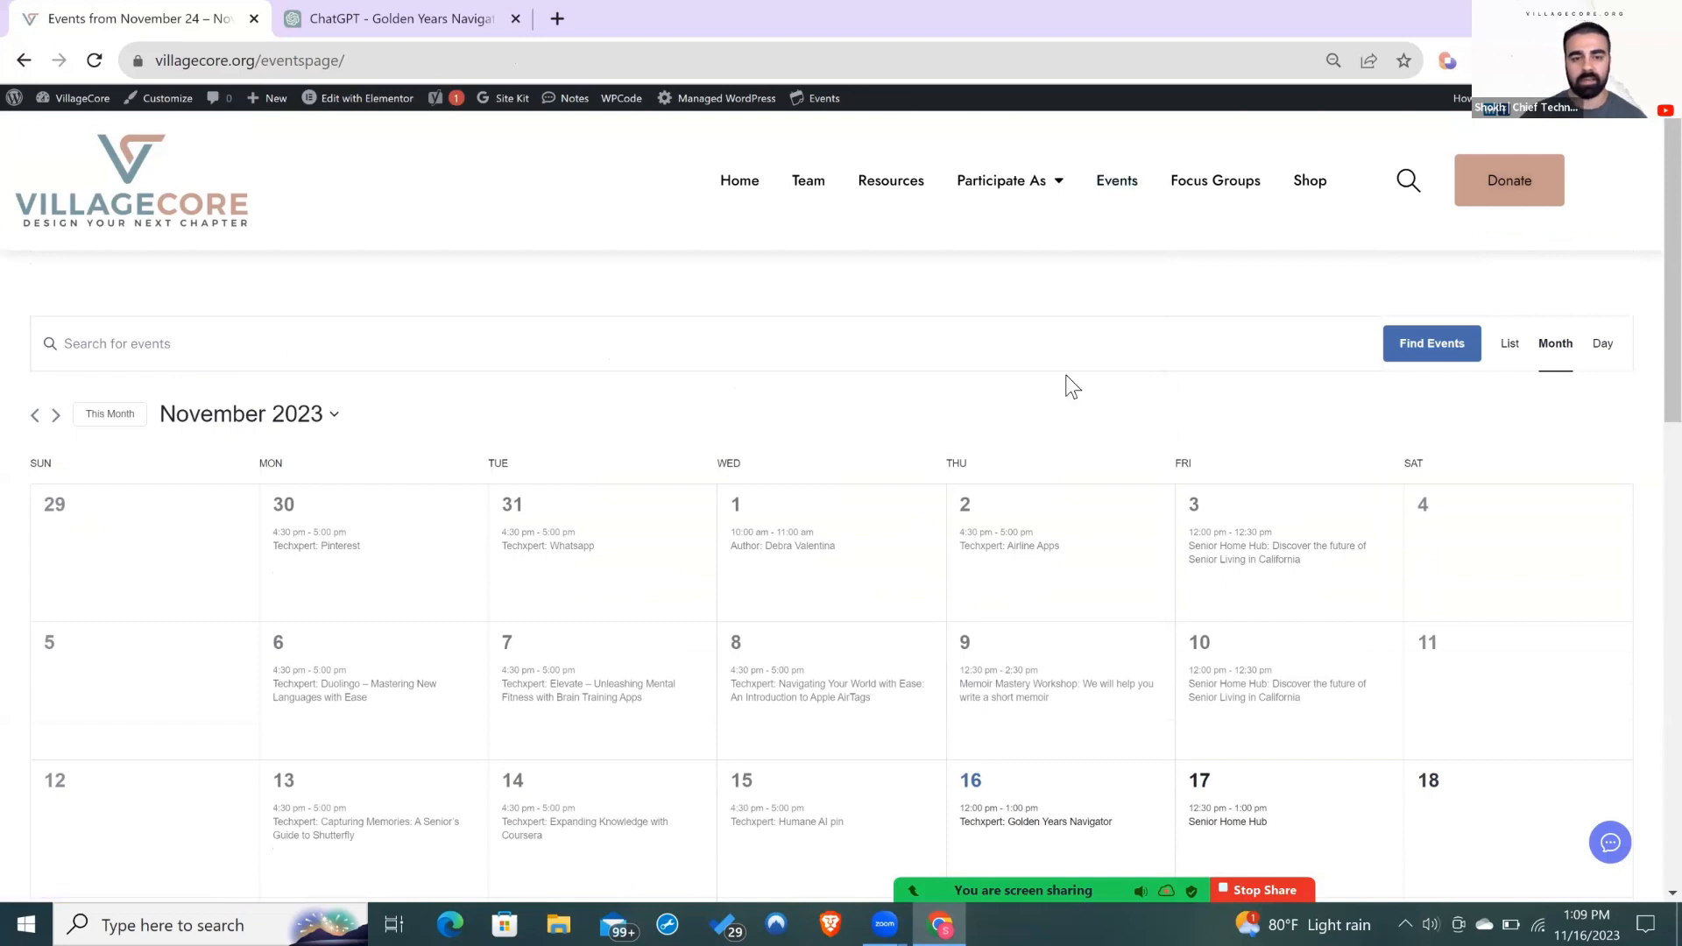